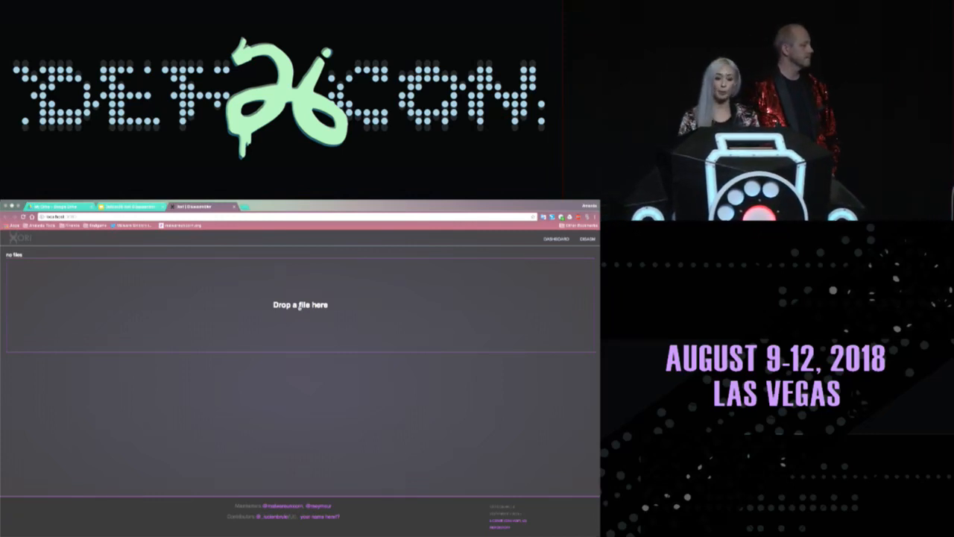
# Step: Load the PE sample and open the control-flow graph of sub_408140
pyautogui.click(300, 304)
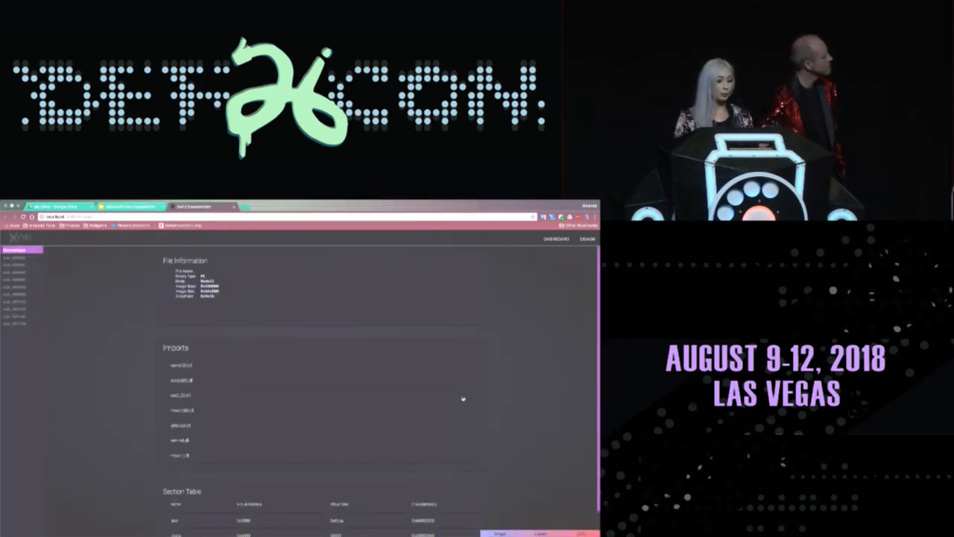
pyautogui.click(21, 279)
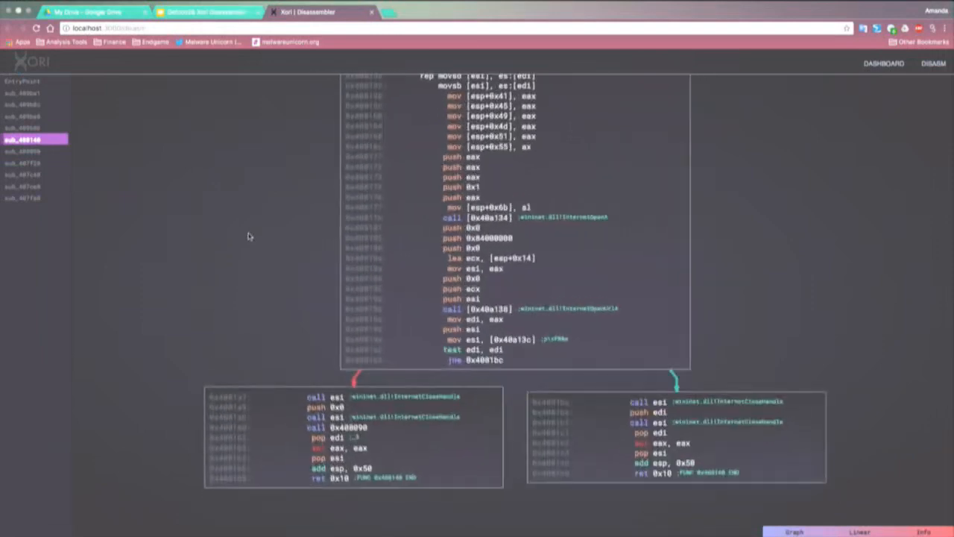
# Step: Switch sub_408140 to the Linear view showing addresses, bytes and comments
pyautogui.click(859, 531)
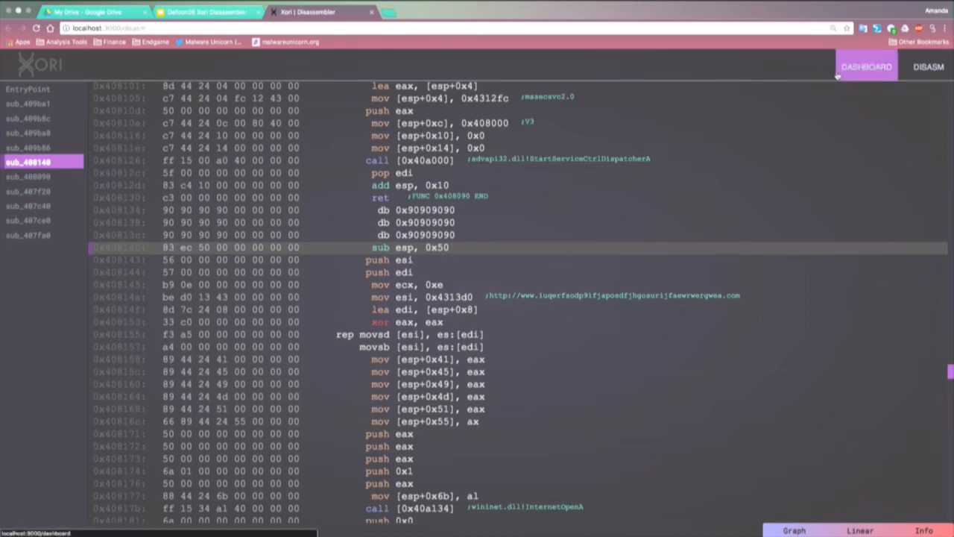
pyautogui.moveTo(696, 216)
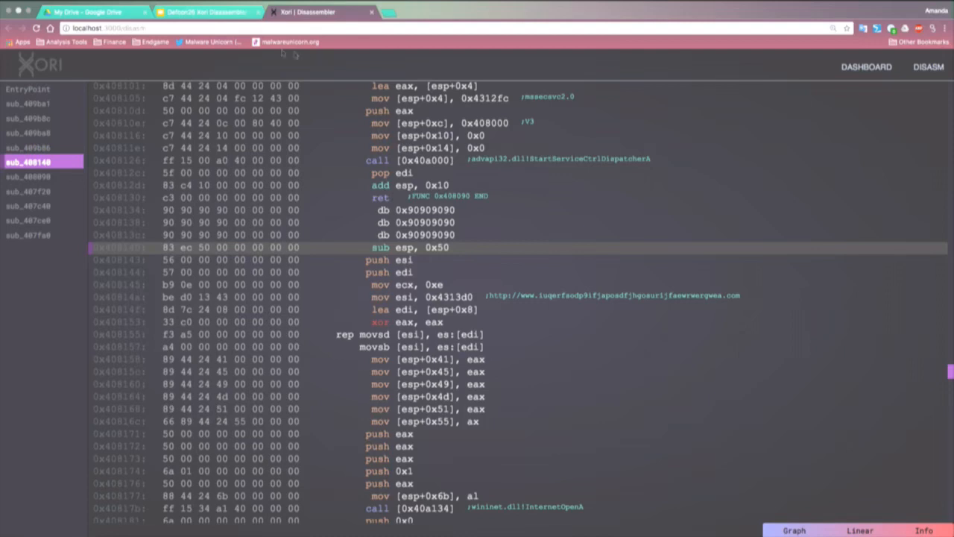
# Step: Return to the Xori slide deck in Google Slides and start presenting it
pyautogui.click(205, 12)
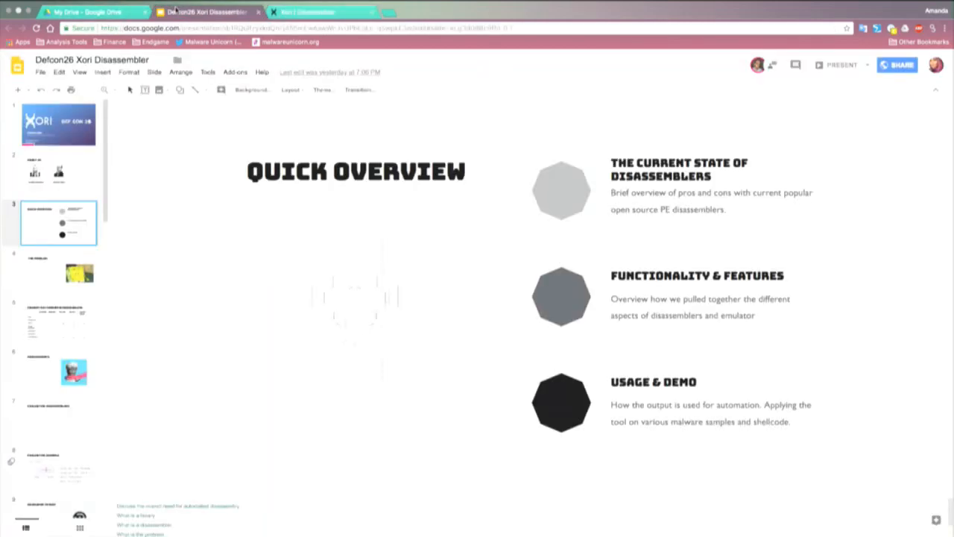
pyautogui.click(843, 64)
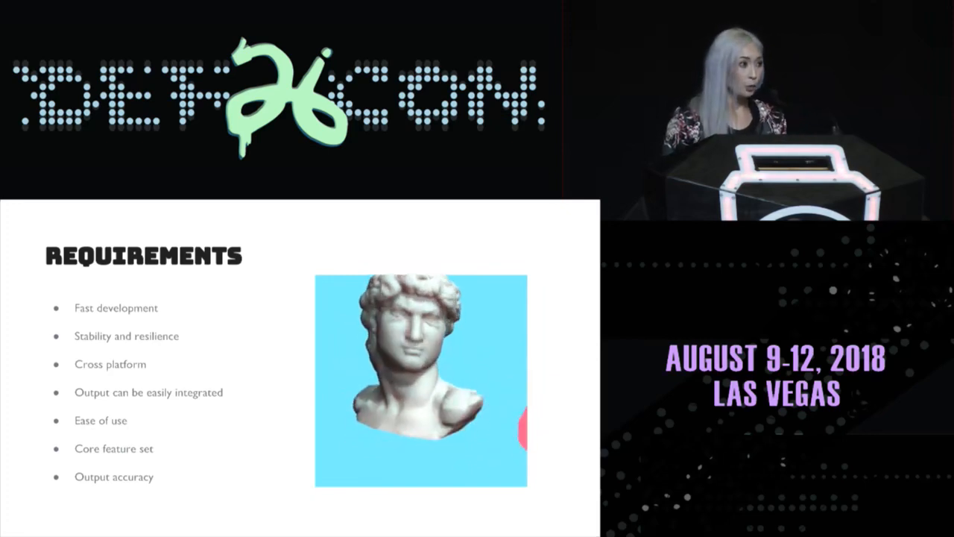
pyautogui.press('Right')
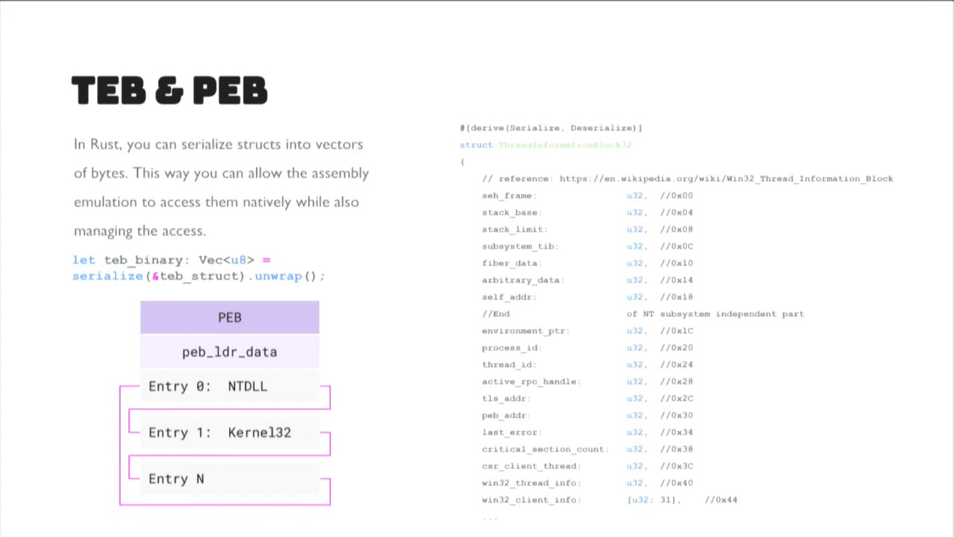
pyautogui.moveTo(555, 140)
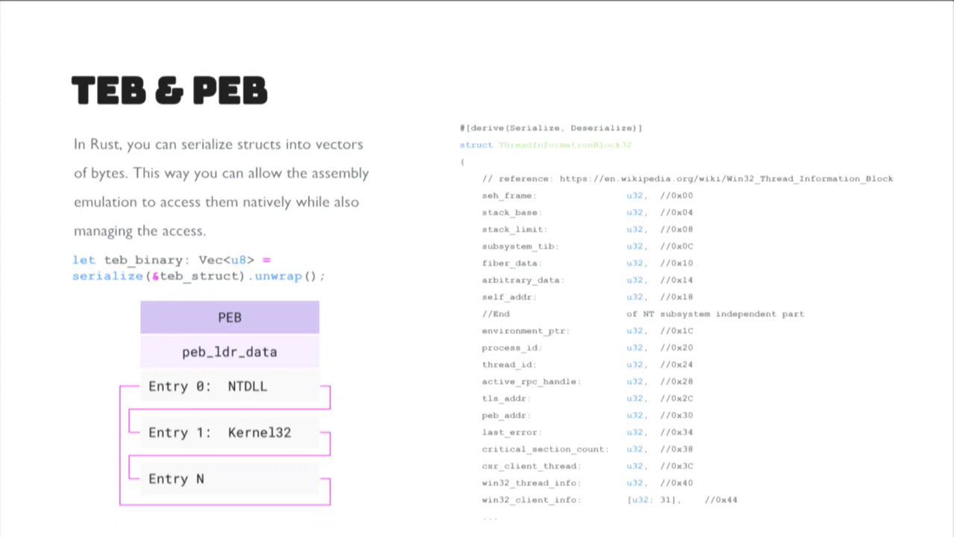
pyautogui.press('Right')
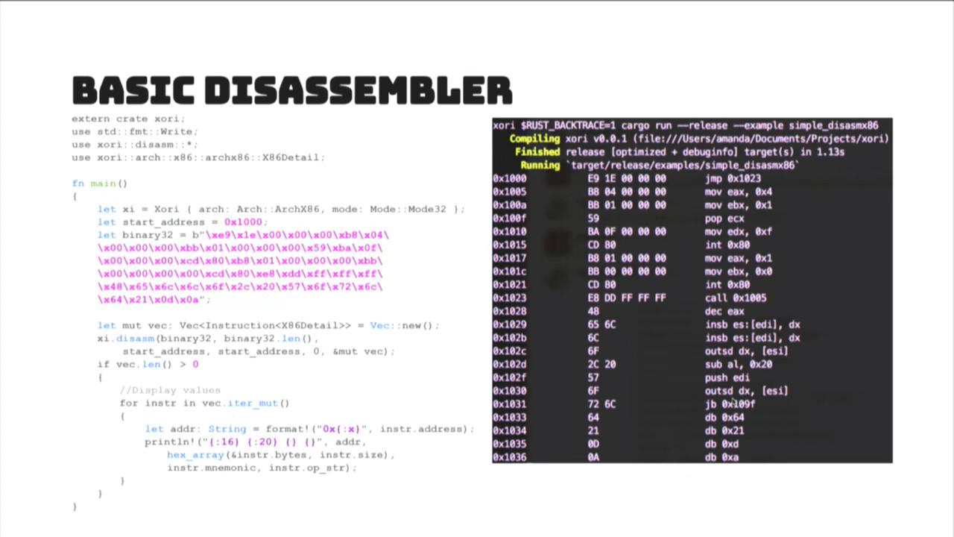
pyautogui.moveTo(611, 378)
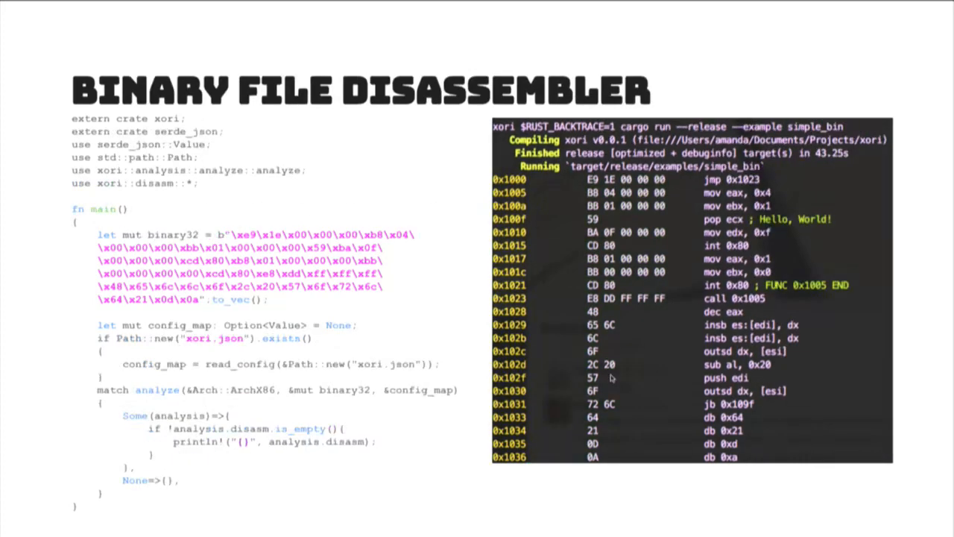
pyautogui.moveTo(677, 288)
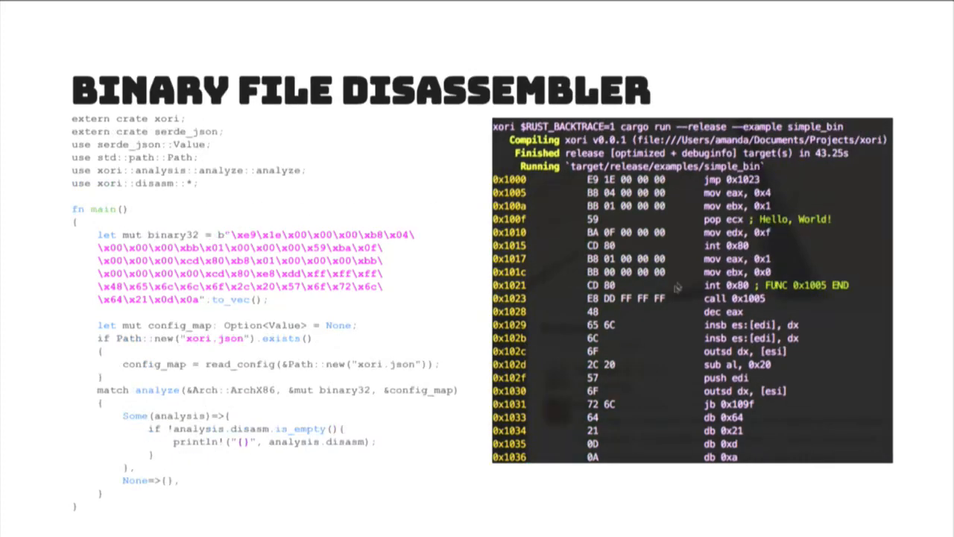
pyautogui.moveTo(745, 228)
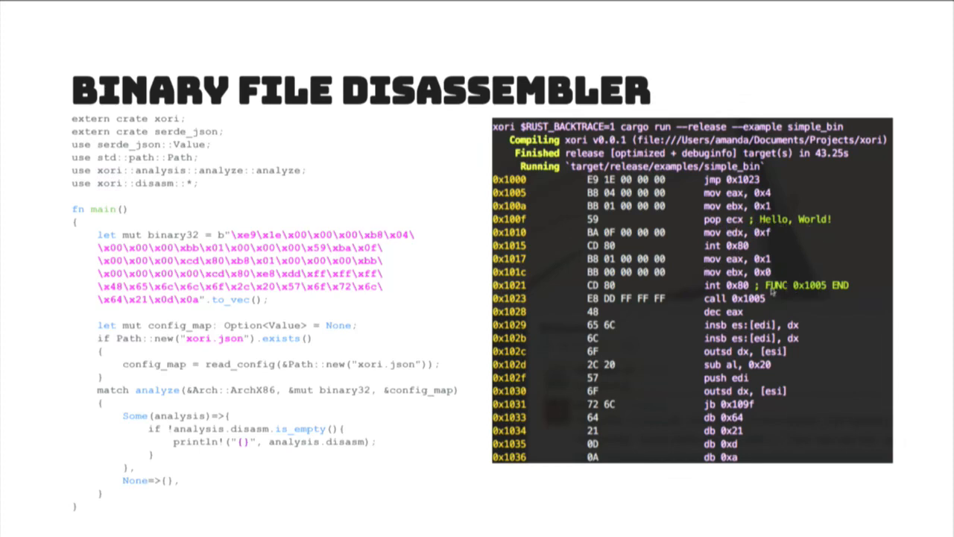
pyautogui.moveTo(429, 311)
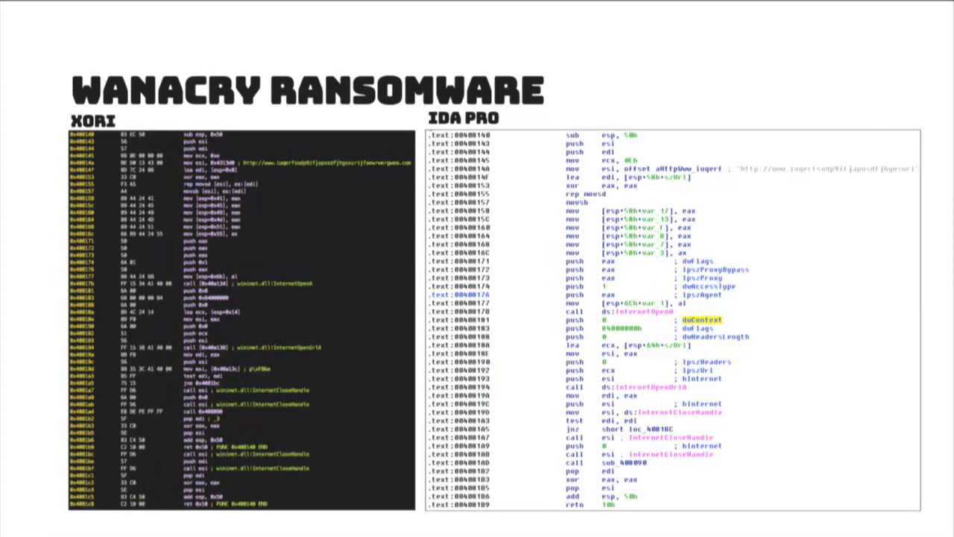
pyautogui.moveTo(690, 265)
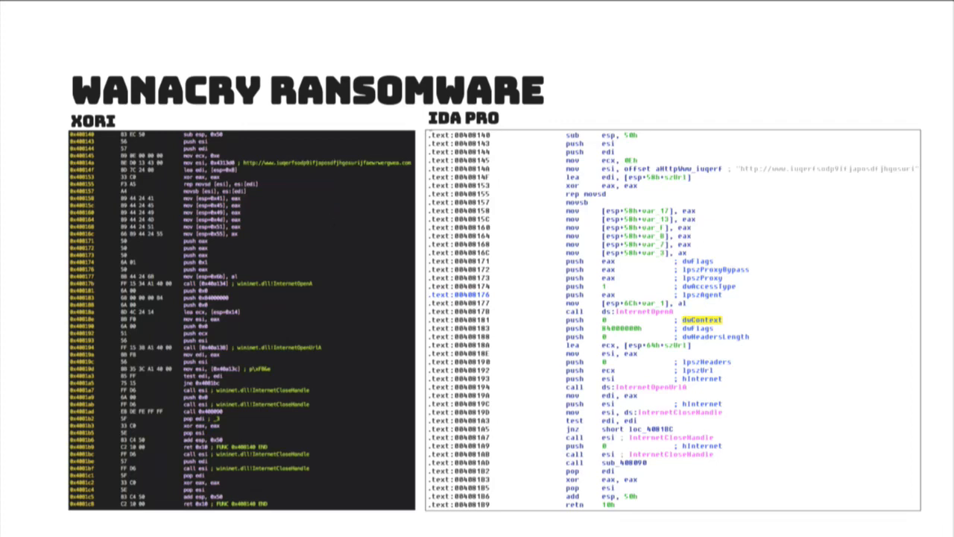
pyautogui.moveTo(282, 309)
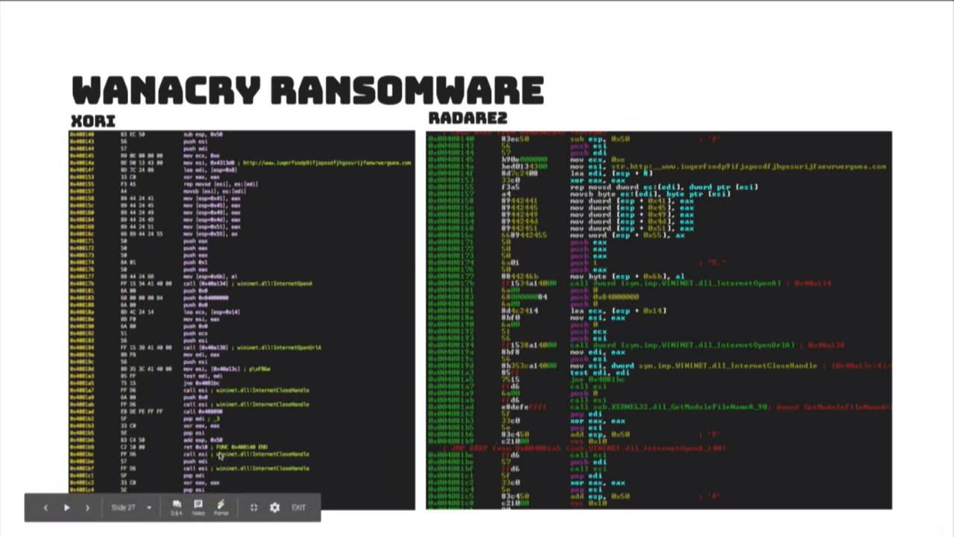
pyautogui.moveTo(230, 425)
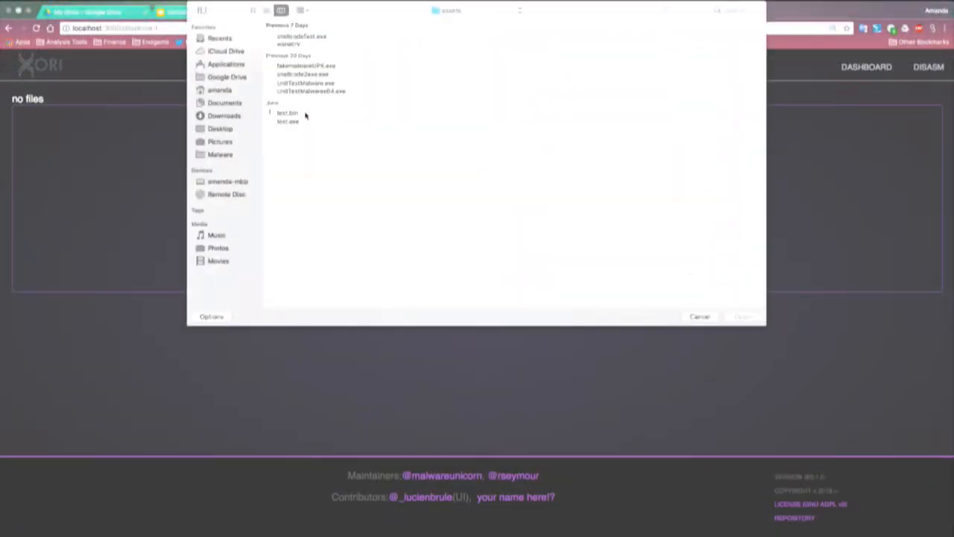
# Step: Load test.bin to view its file information, then return to the empty dashboard
pyautogui.click(699, 316)
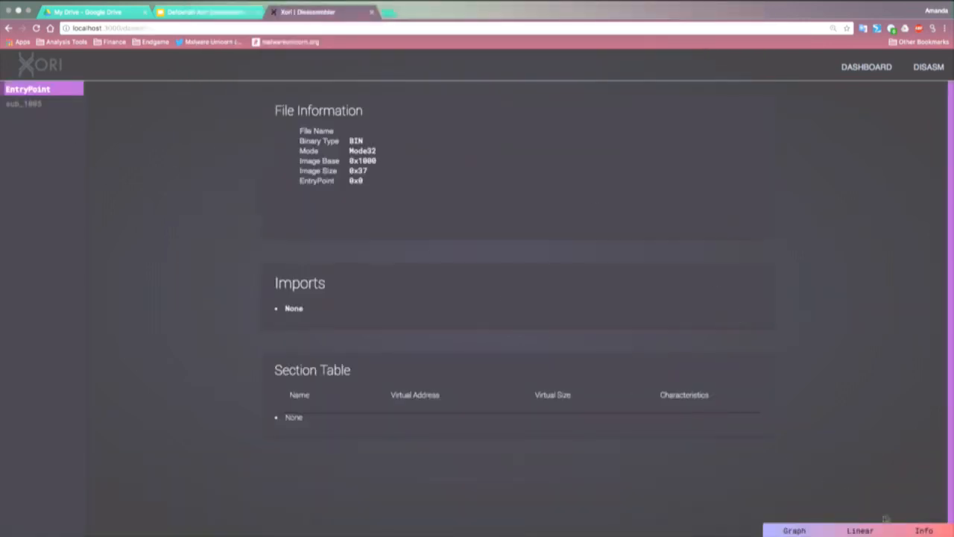
pyautogui.click(860, 530)
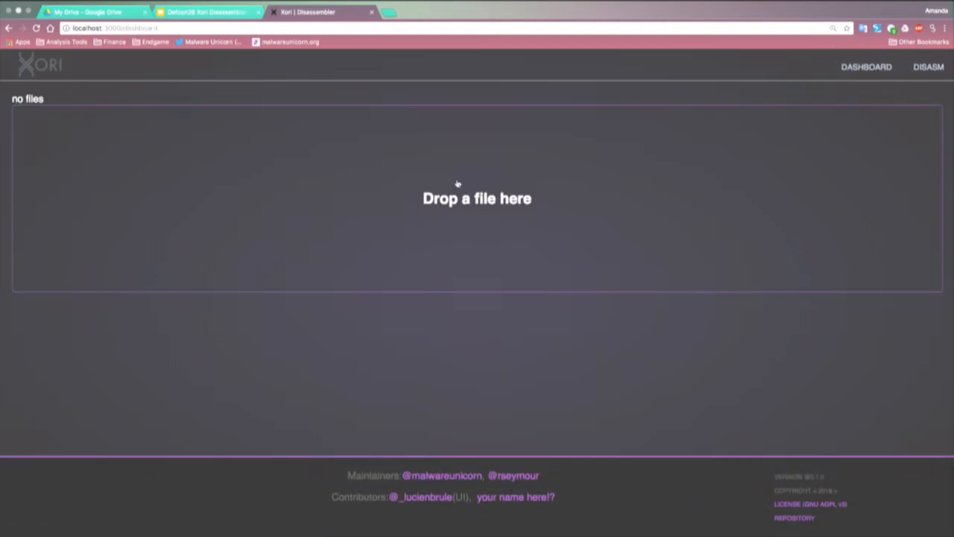
# Step: Pick the 32-bit PE executable from the dashboard's file dialog and load it
pyautogui.click(476, 197)
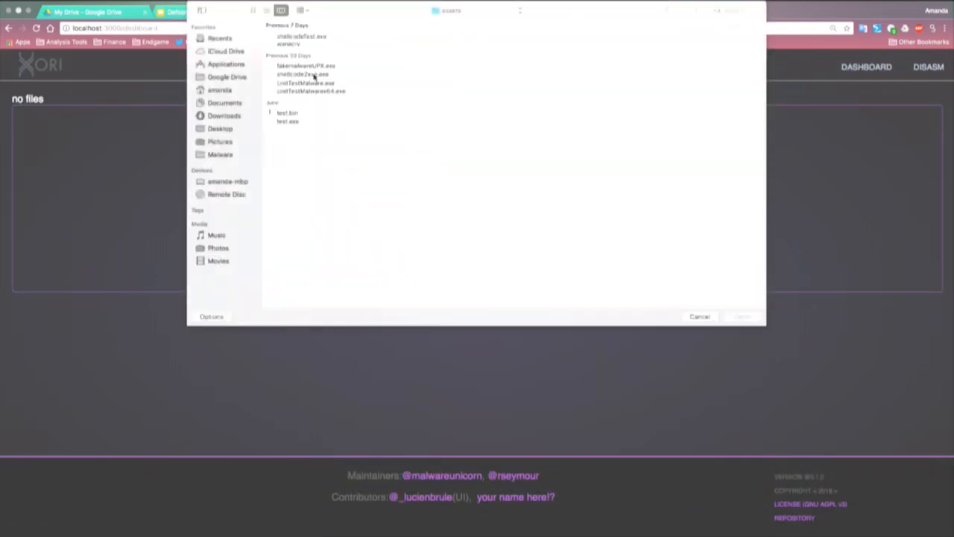
pyautogui.click(699, 316)
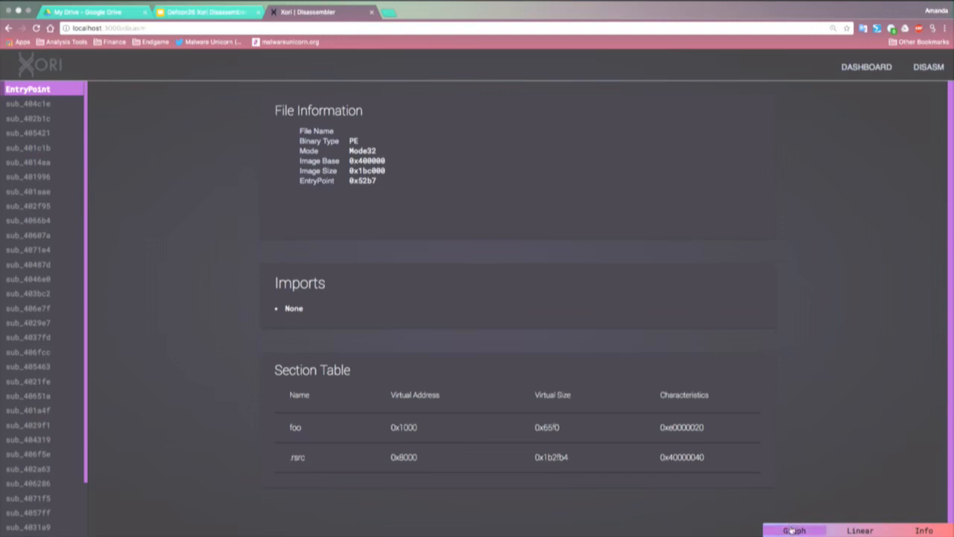
# Step: View the graphs of sub_402b1c and sub_404c1e, then return to the slides
pyautogui.click(794, 530)
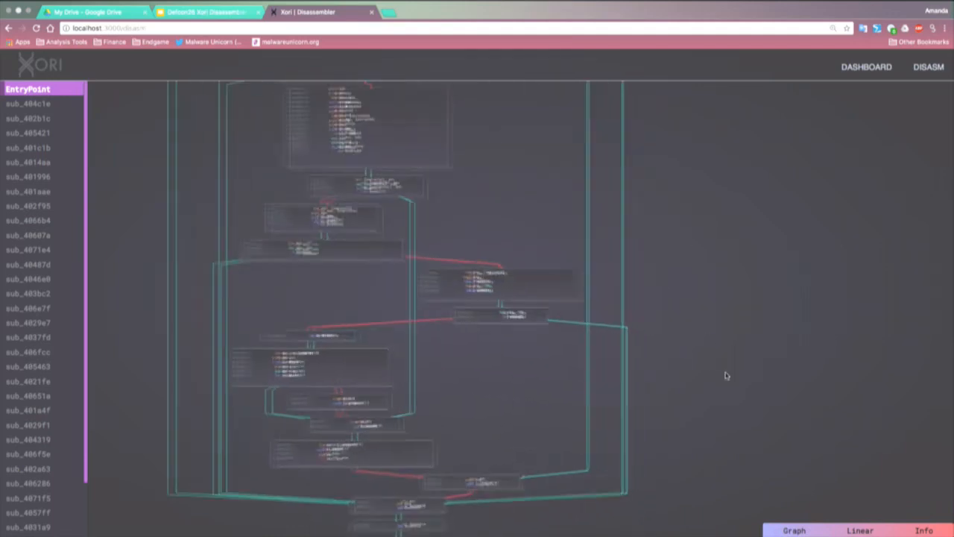
pyautogui.click(28, 119)
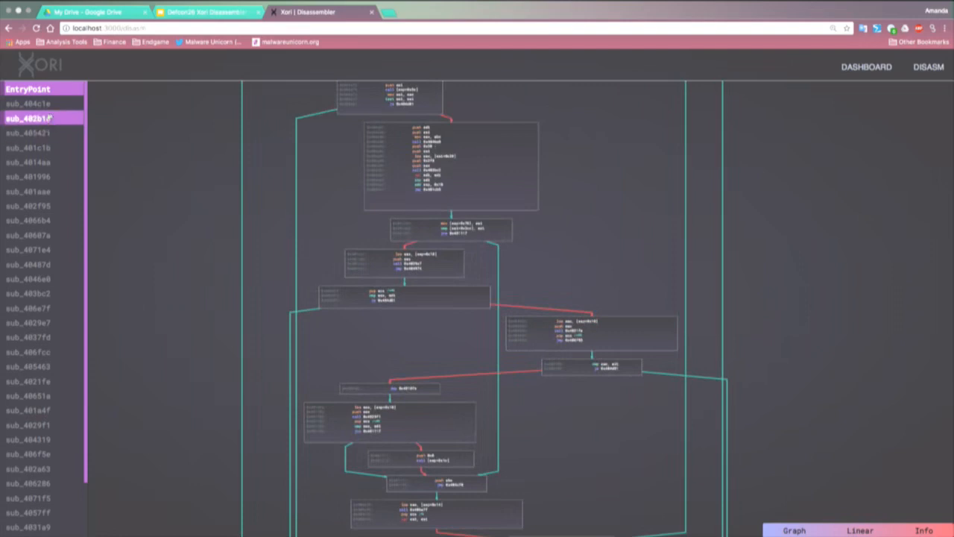
pyautogui.click(28, 104)
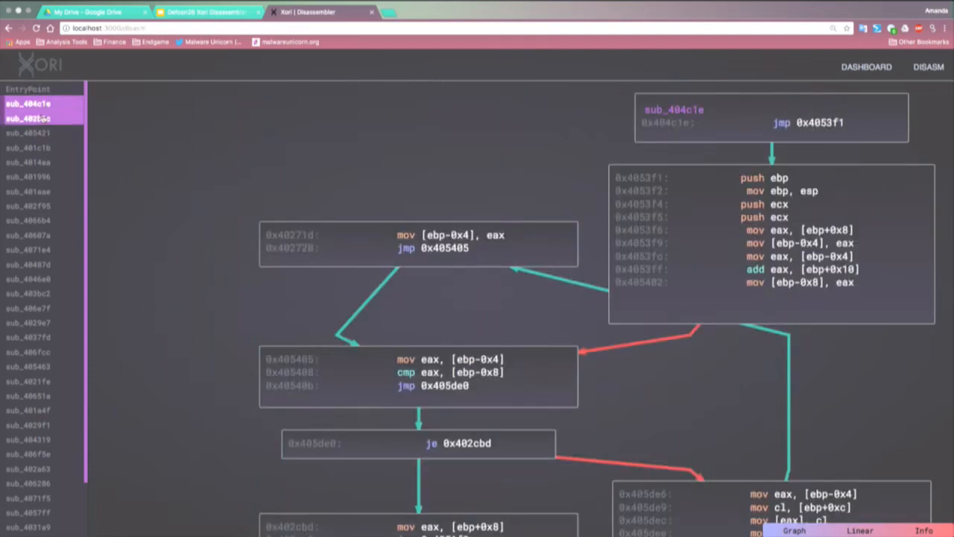
pyautogui.click(28, 104)
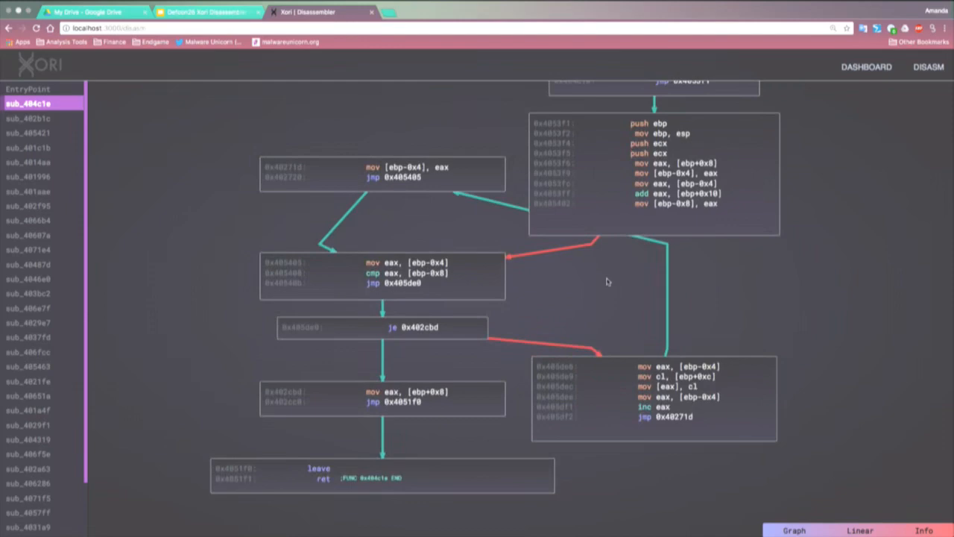
pyautogui.click(205, 12)
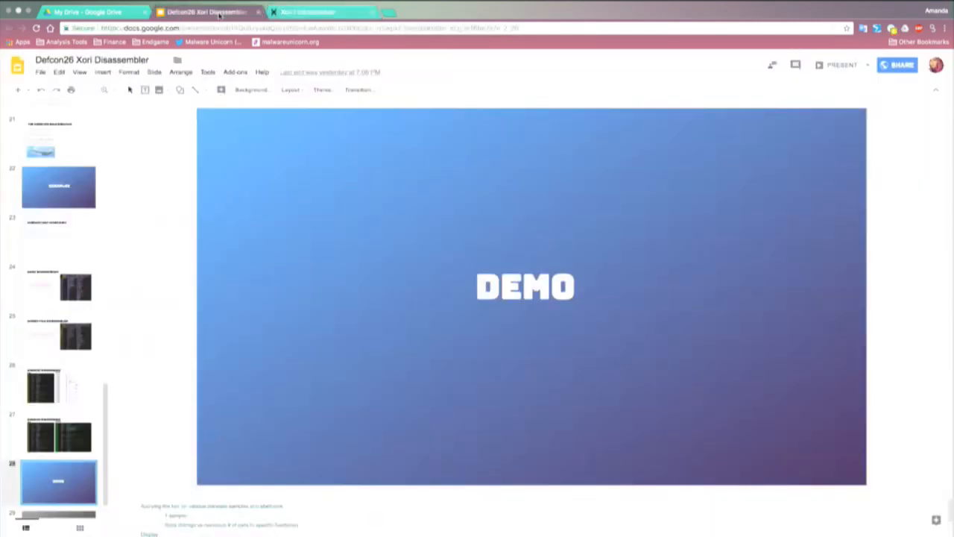